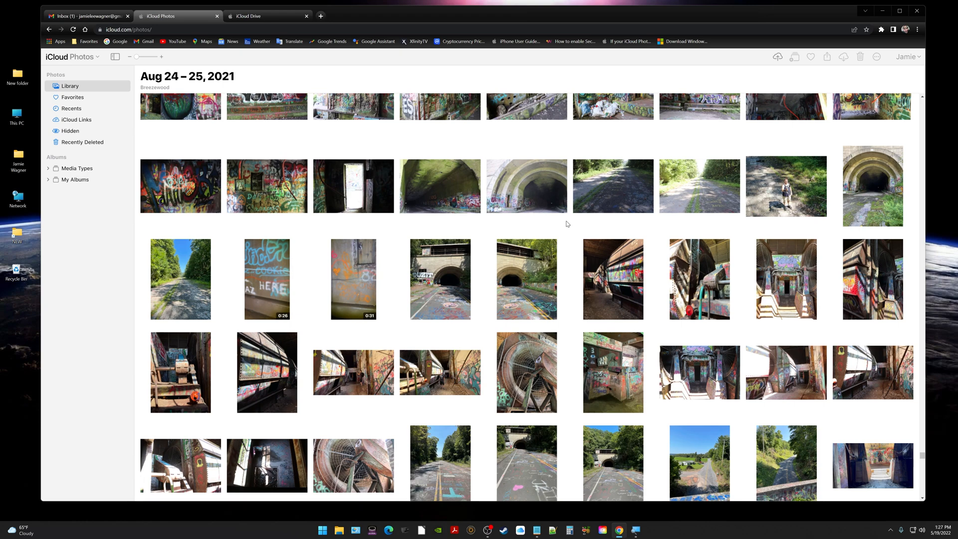
{"action": "mouse_move", "coordinate": [446, 81]}
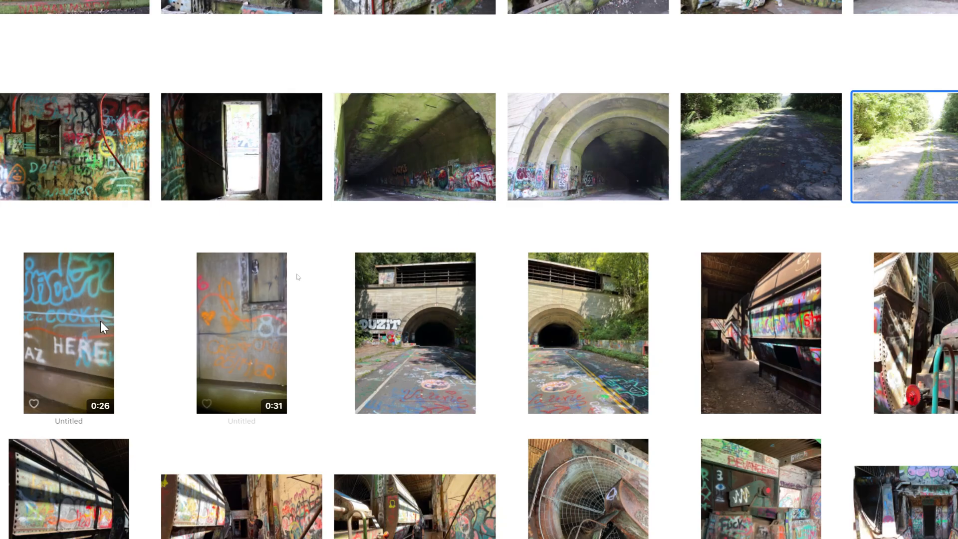
Step: Select the 0:31 graffiti video thumbnail in the August 24–25, 2021 library
{"action": "left_click", "coordinate": [241, 332]}
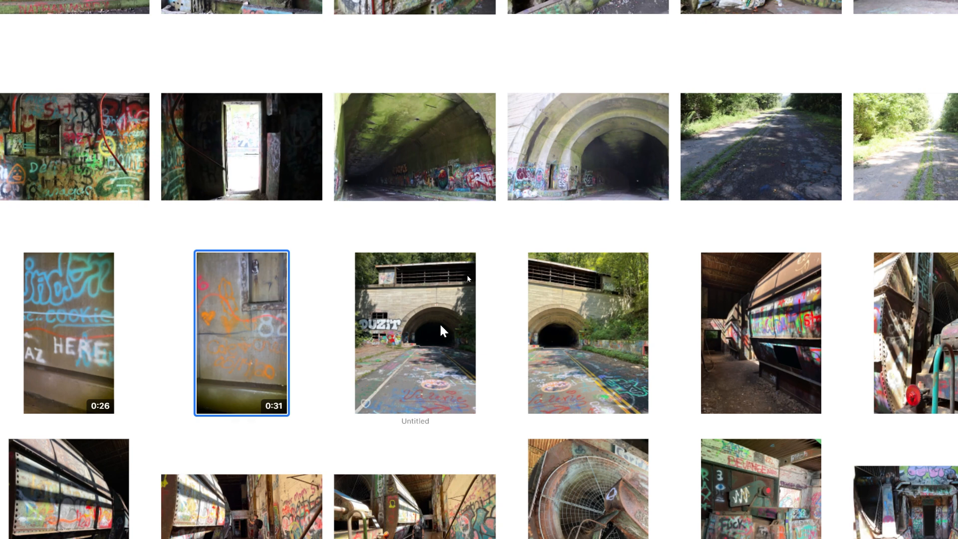
{"action": "left_click", "coordinate": [587, 333]}
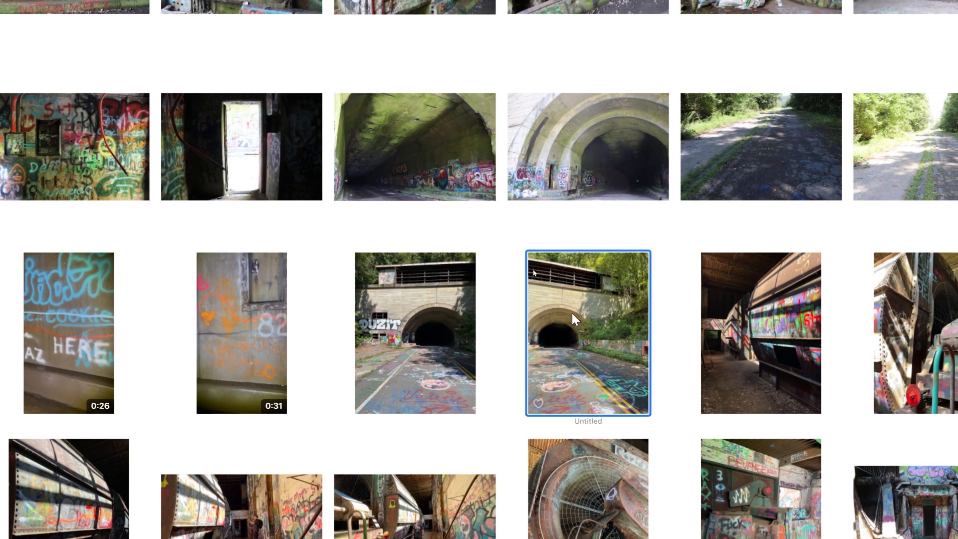
{"action": "left_click", "coordinate": [241, 332]}
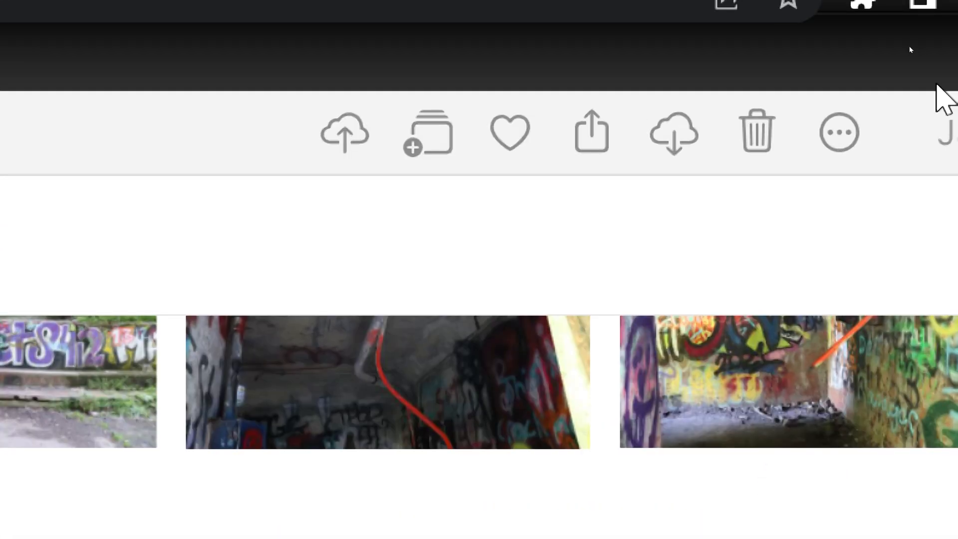
Step: Bring up the download options for the 31-second video, with Unmodified Original chosen
{"action": "scroll", "scroll_direction": "up", "scroll_amount": 3}
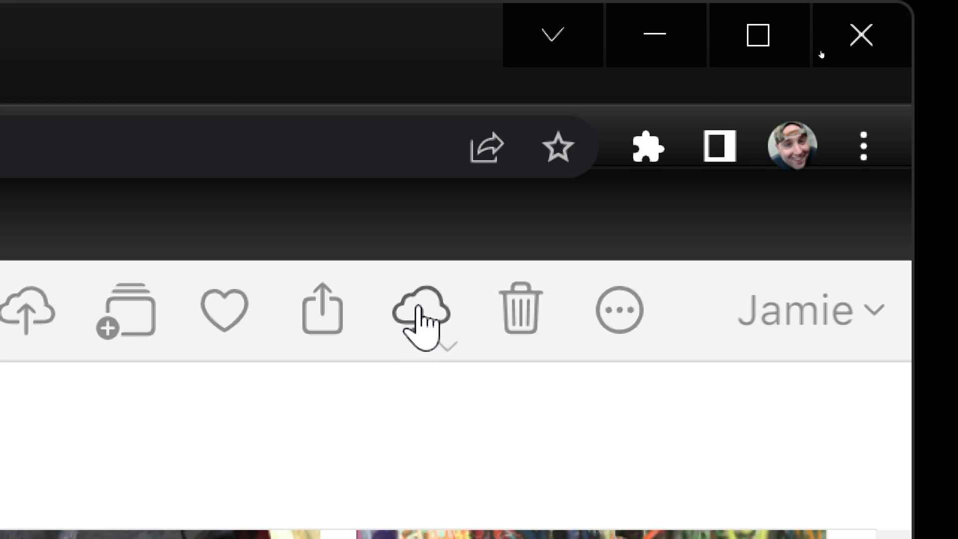
{"action": "mouse_move", "coordinate": [420, 309]}
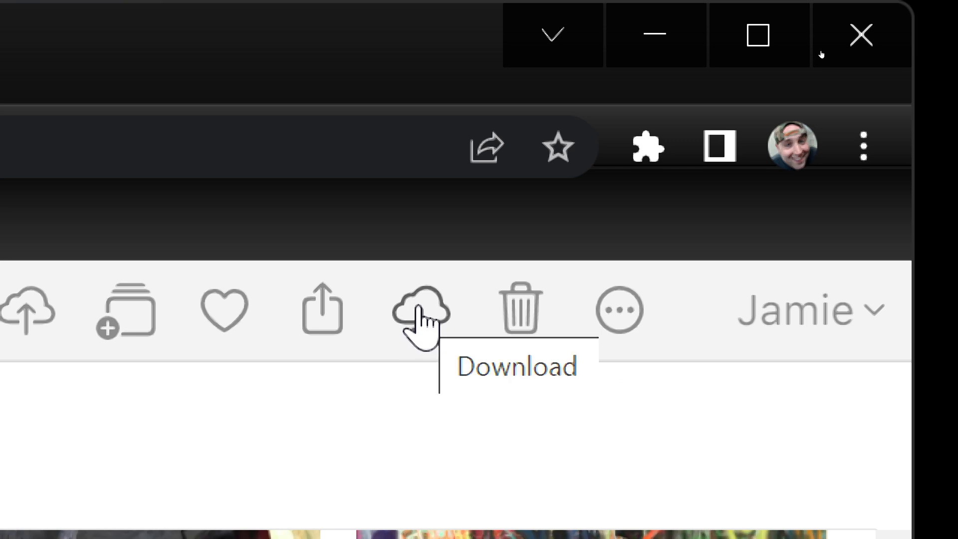
{"action": "mouse_move", "coordinate": [456, 419]}
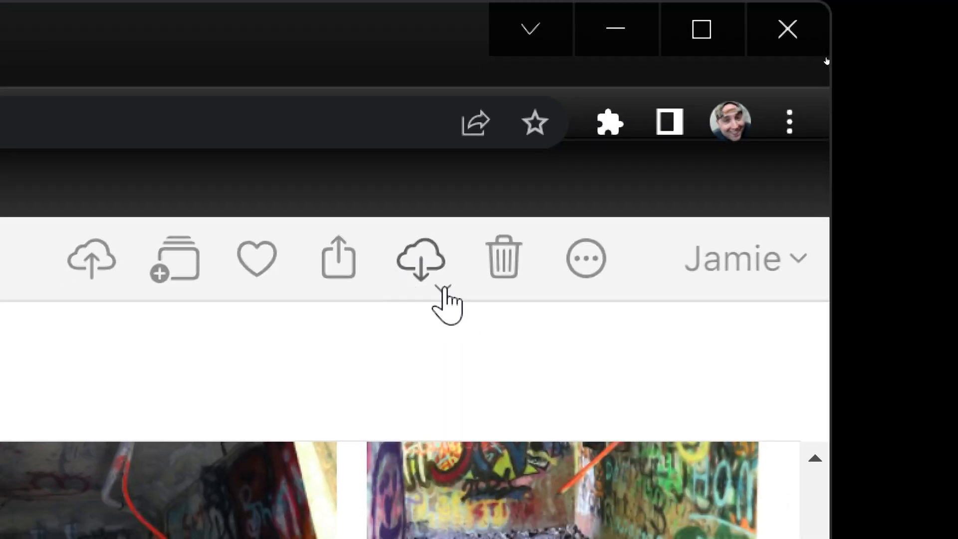
{"action": "left_click", "coordinate": [420, 258]}
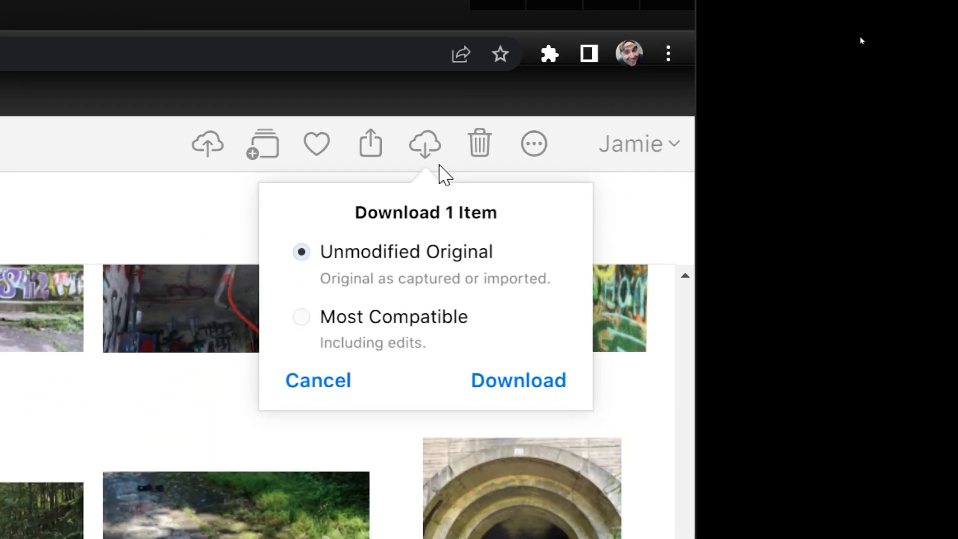
{"action": "mouse_move", "coordinate": [330, 266]}
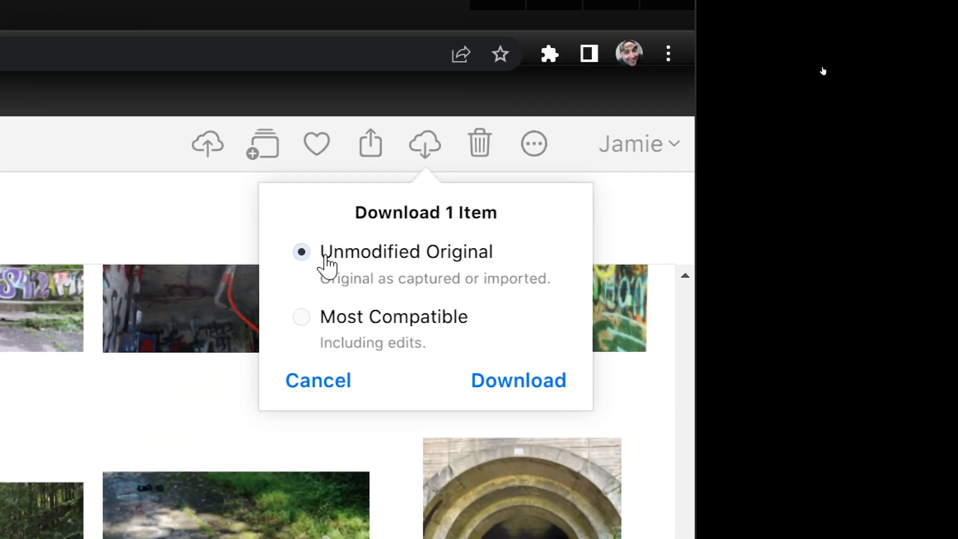
{"action": "mouse_move", "coordinate": [482, 264]}
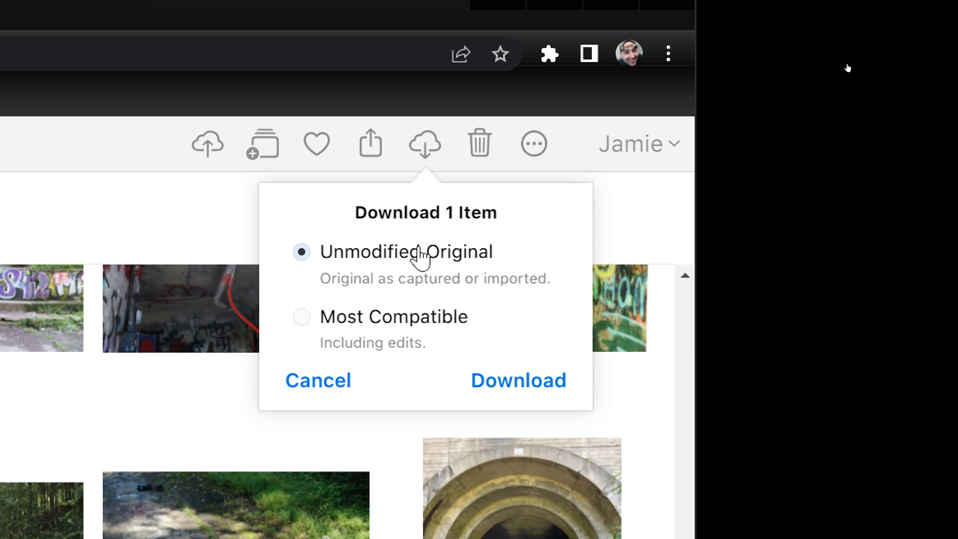
{"action": "mouse_move", "coordinate": [375, 260]}
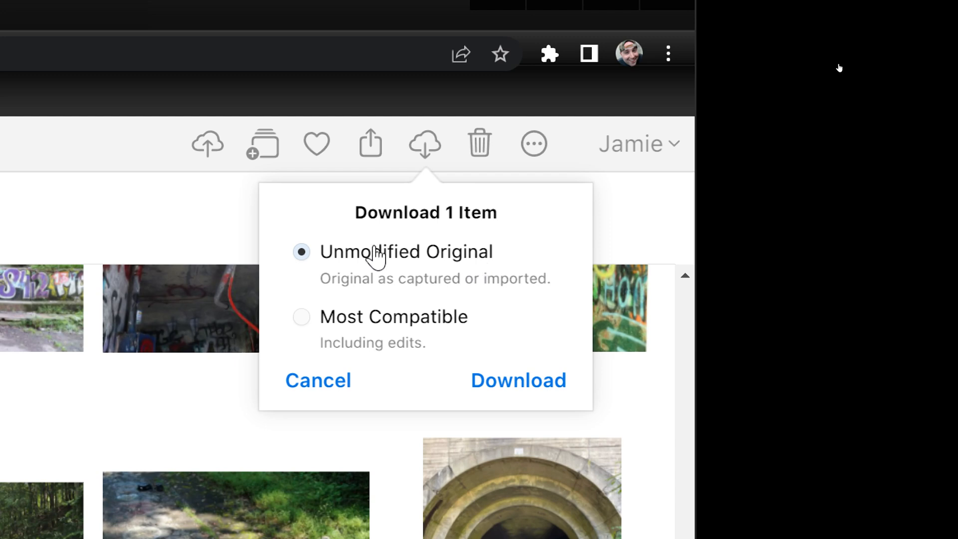
{"action": "mouse_move", "coordinate": [448, 271]}
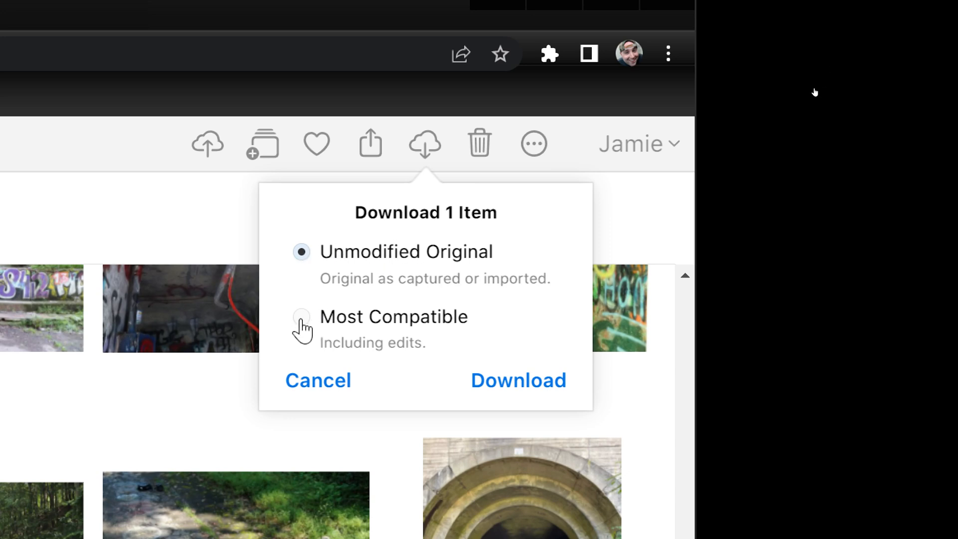
{"action": "mouse_move", "coordinate": [385, 324]}
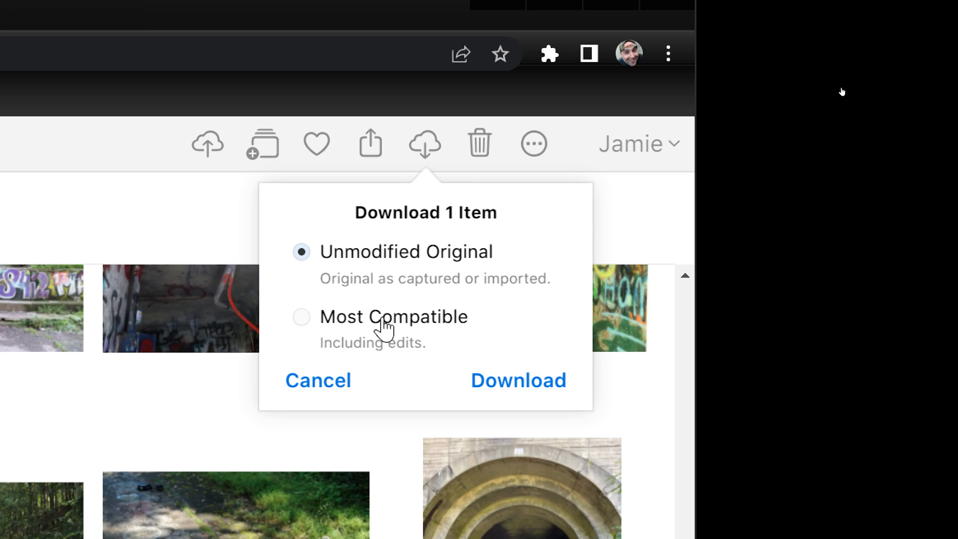
{"action": "mouse_move", "coordinate": [403, 333]}
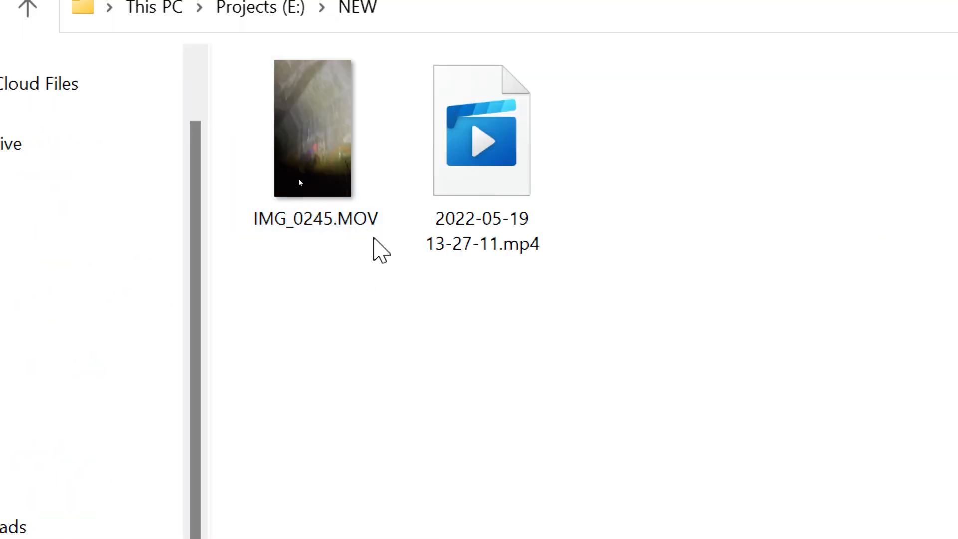
{"action": "mouse_move", "coordinate": [329, 345]}
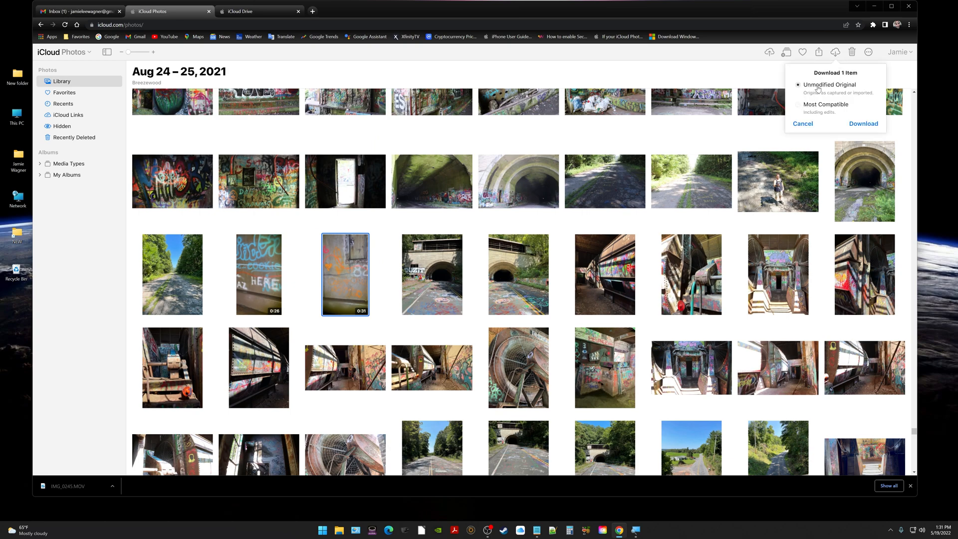
Step: Download the video as Most Compatible, producing IMG_0245.mp4
{"action": "left_click", "coordinate": [798, 107]}
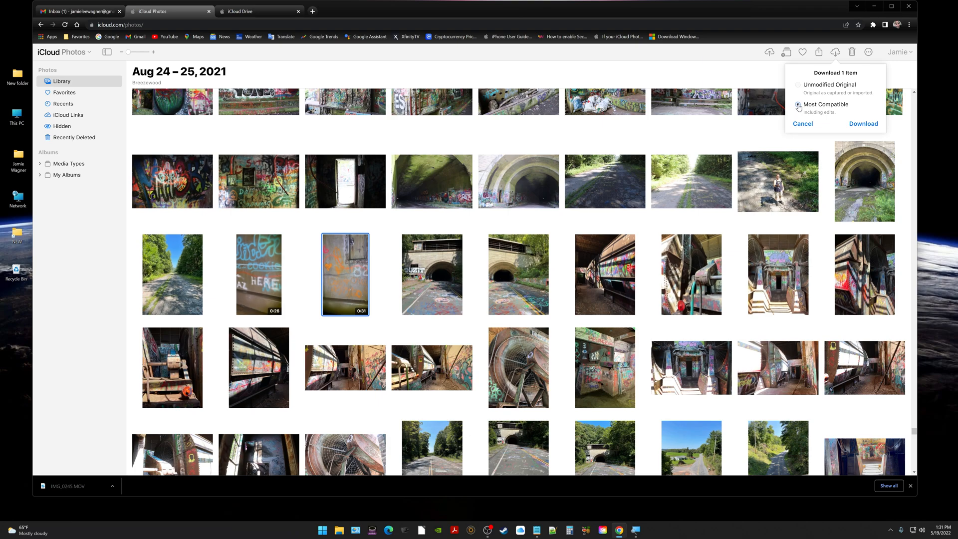
{"action": "left_click", "coordinate": [863, 124]}
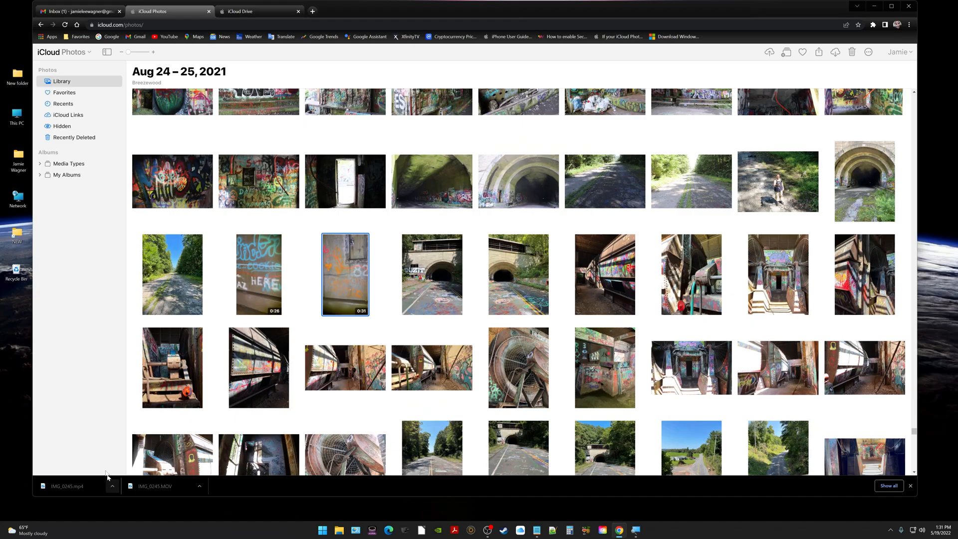
{"action": "mouse_move", "coordinate": [17, 238]}
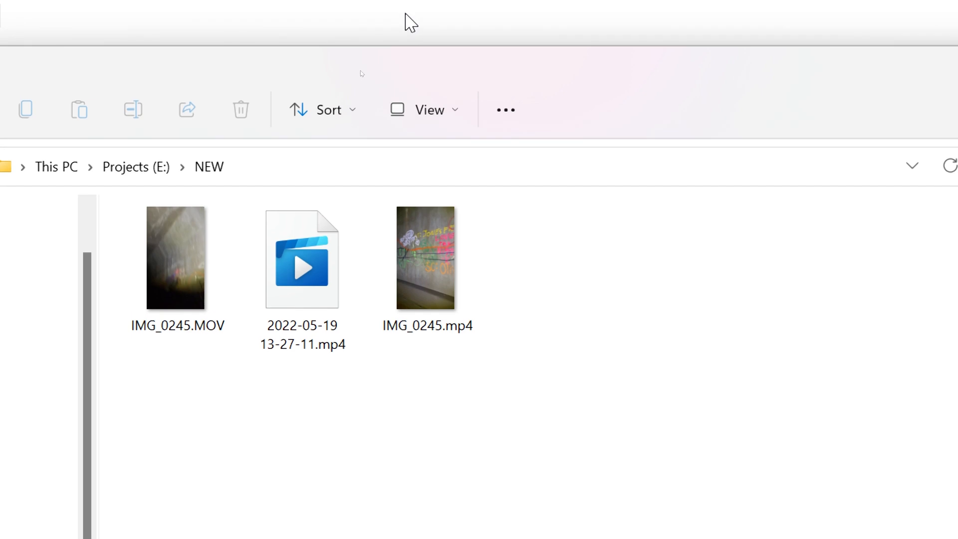
{"action": "mouse_move", "coordinate": [302, 269]}
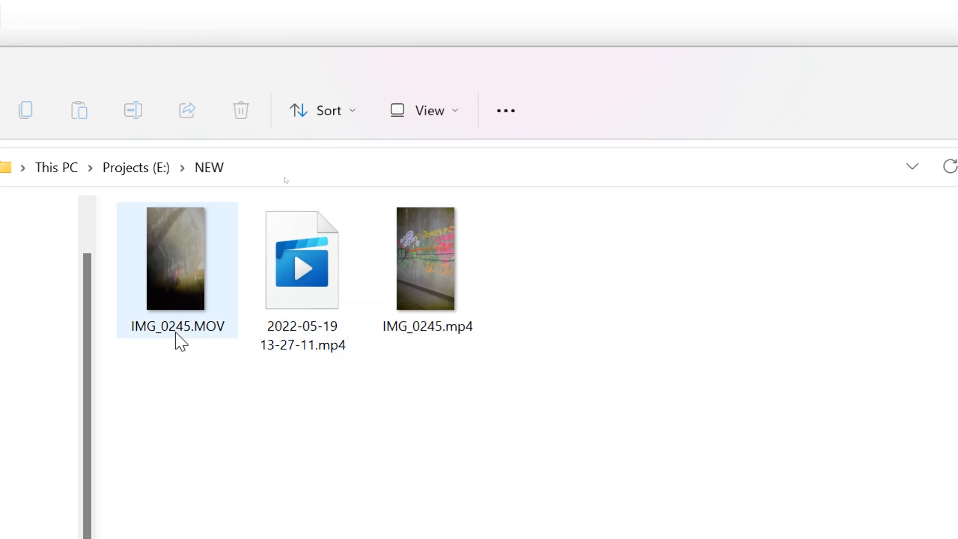
Step: Inspect IMG_0245.MOV and the 12.5 MB IMG_0245.mp4 in the NEW folder
{"action": "left_click", "coordinate": [425, 259]}
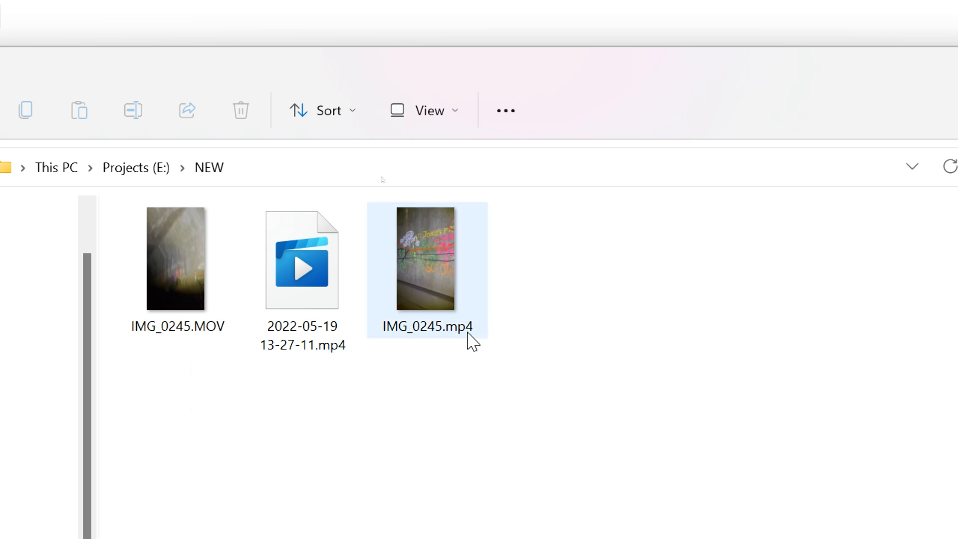
{"action": "left_click", "coordinate": [177, 259]}
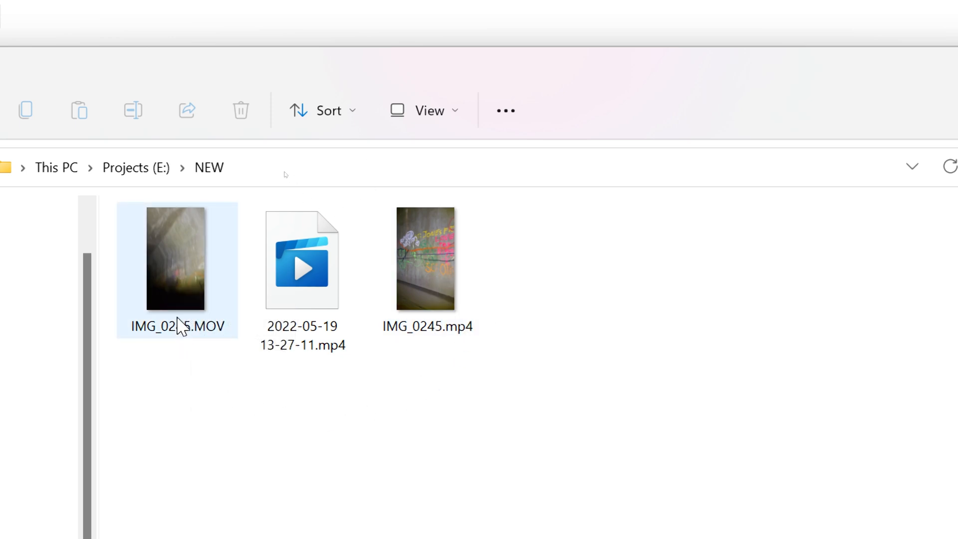
{"action": "mouse_move", "coordinate": [428, 275]}
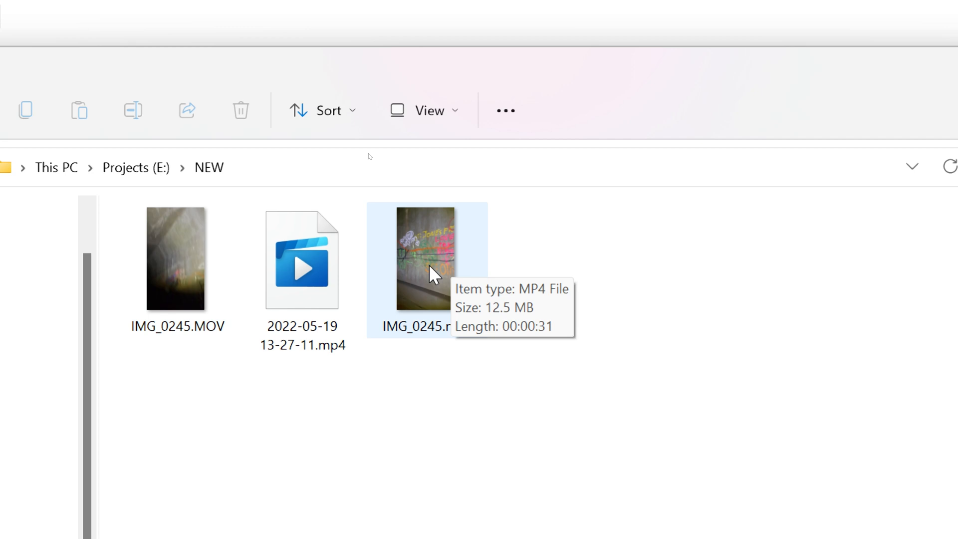
{"action": "mouse_move", "coordinate": [468, 256]}
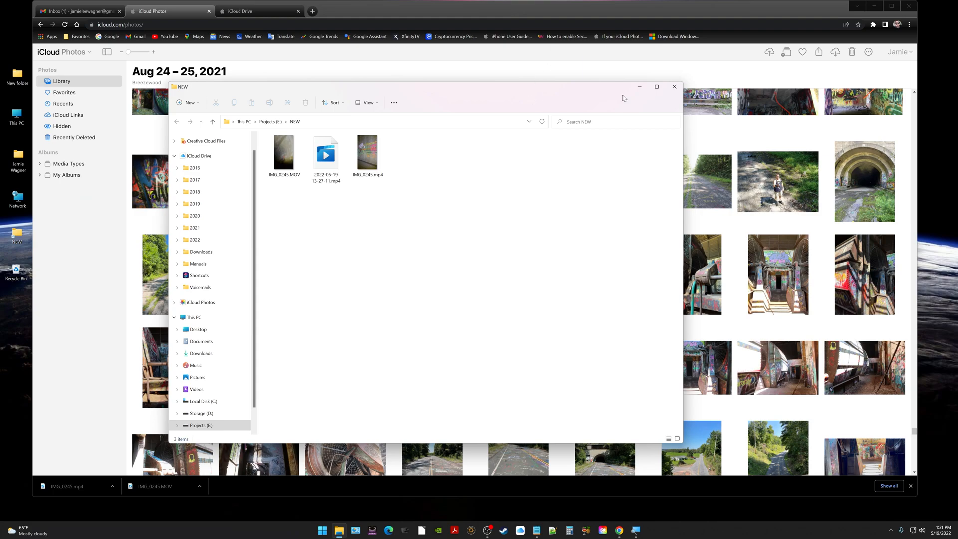
Step: Download the tunnel photo as Unmodified Original IMG_0246.HEIC and view the NEW folder
{"action": "left_click", "coordinate": [674, 87]}
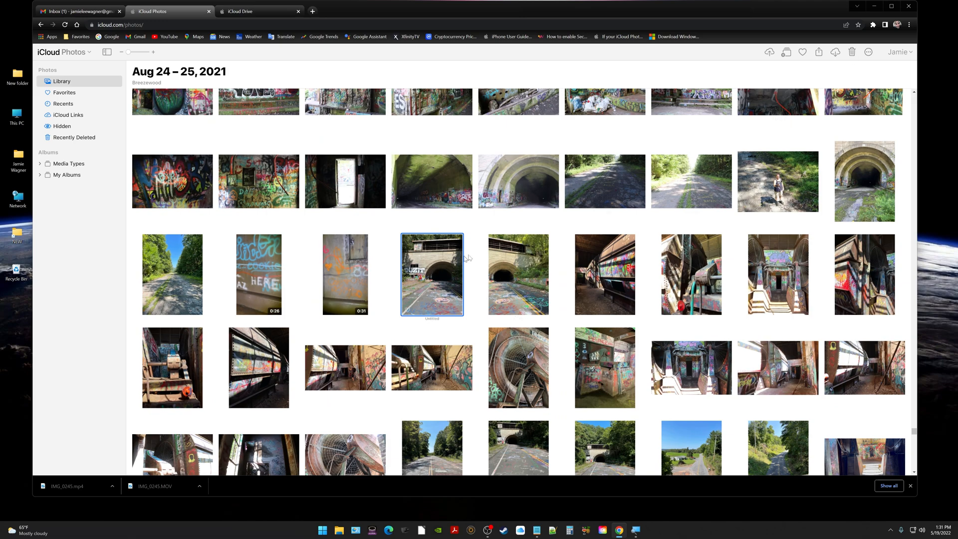
{"action": "left_click", "coordinate": [836, 52]}
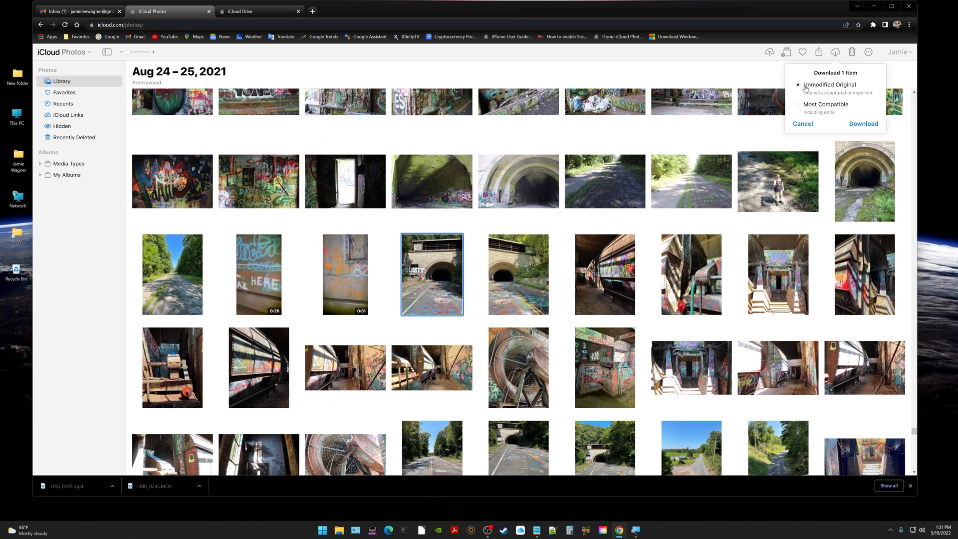
{"action": "left_click", "coordinate": [798, 84]}
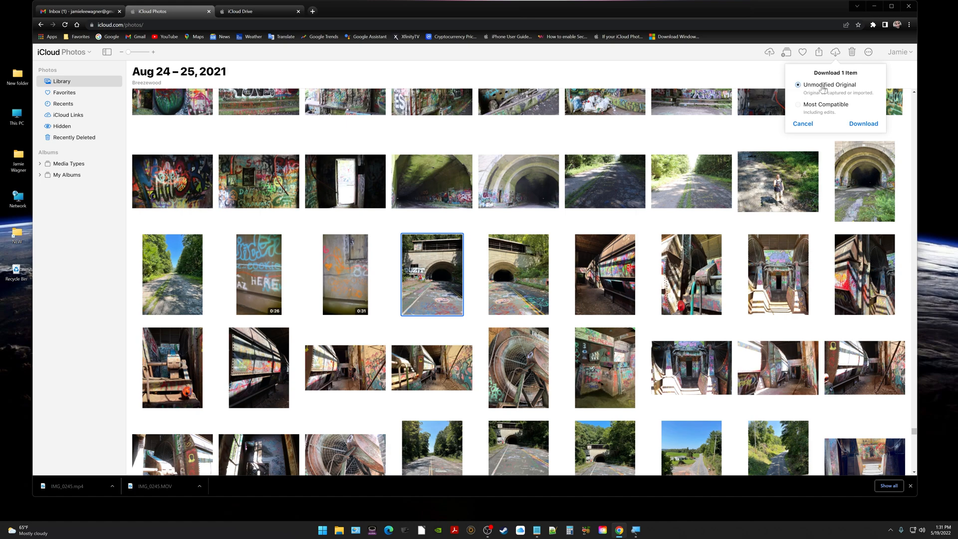
{"action": "left_click", "coordinate": [863, 123]}
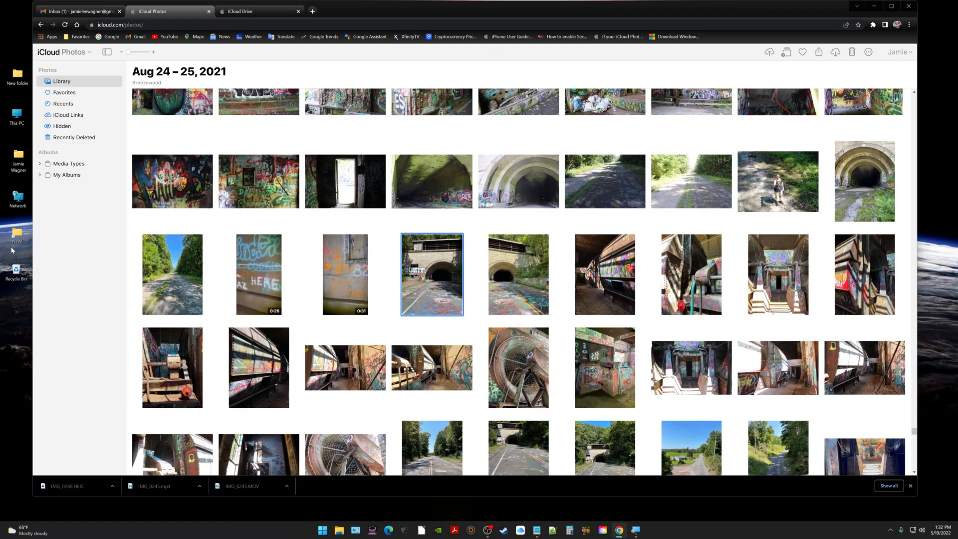
{"action": "double_click", "coordinate": [16, 238]}
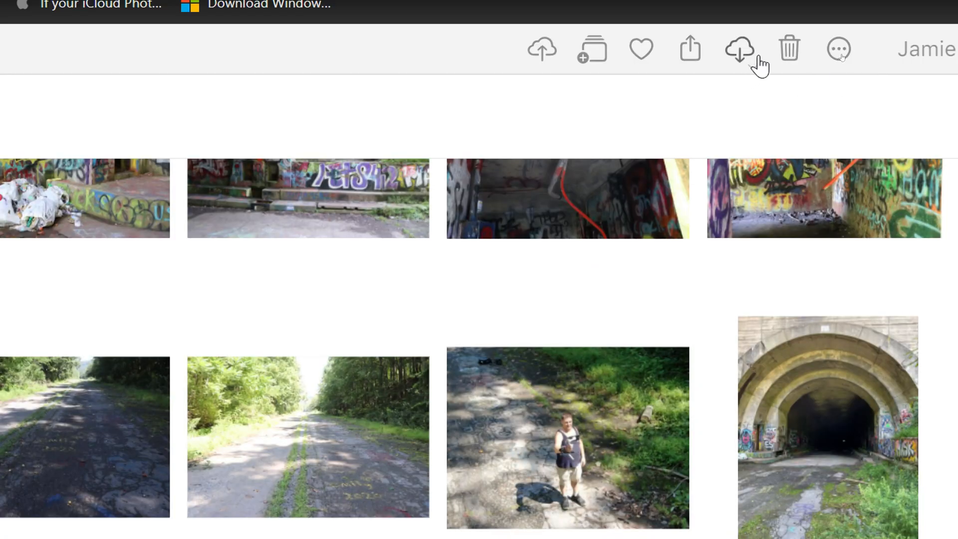
Step: Download the Most Compatible copy, saving IMG_0246.jpeg beside IMG_0246.HEIC
{"action": "left_click", "coordinate": [739, 49]}
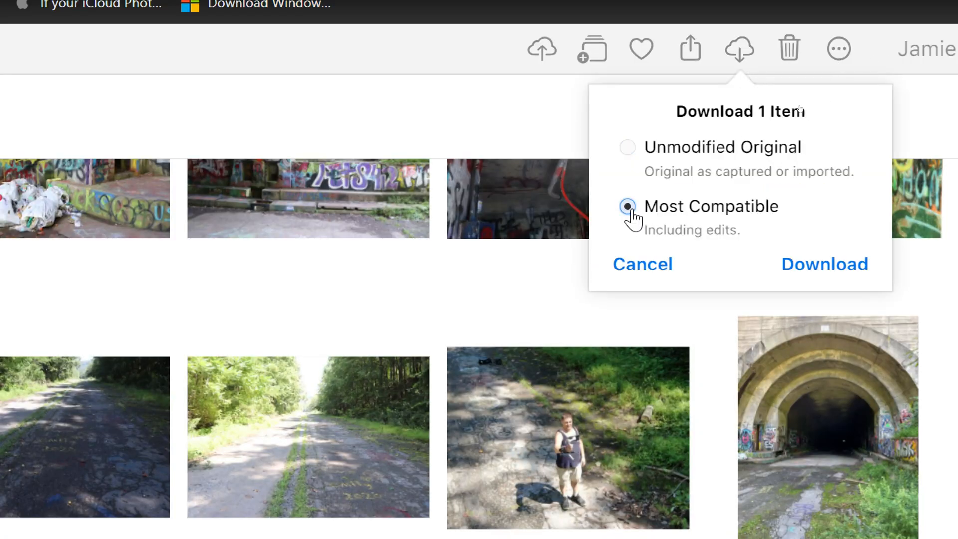
{"action": "left_click", "coordinate": [823, 264]}
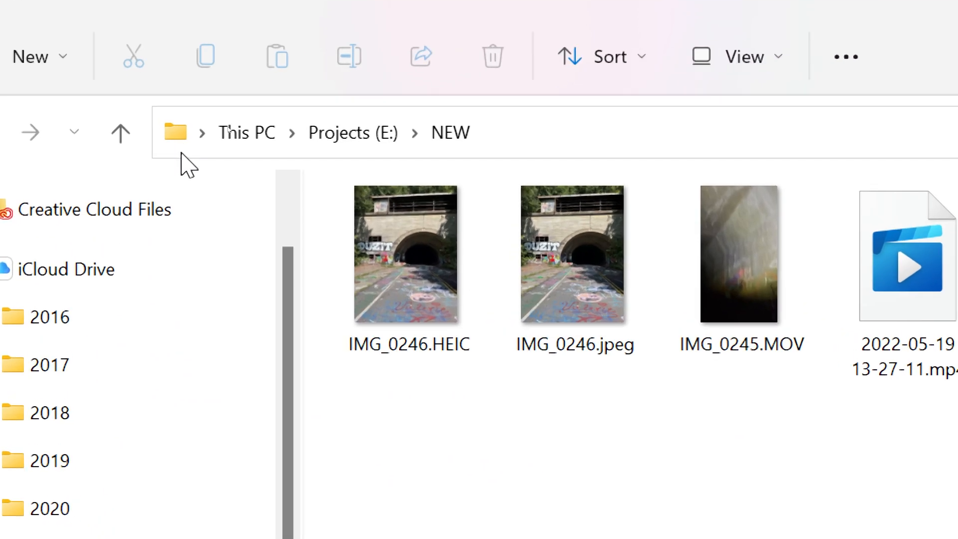
Step: Review the NEW folder's files, switching briefly to iCloud Photos and back
{"action": "left_click", "coordinate": [574, 254]}
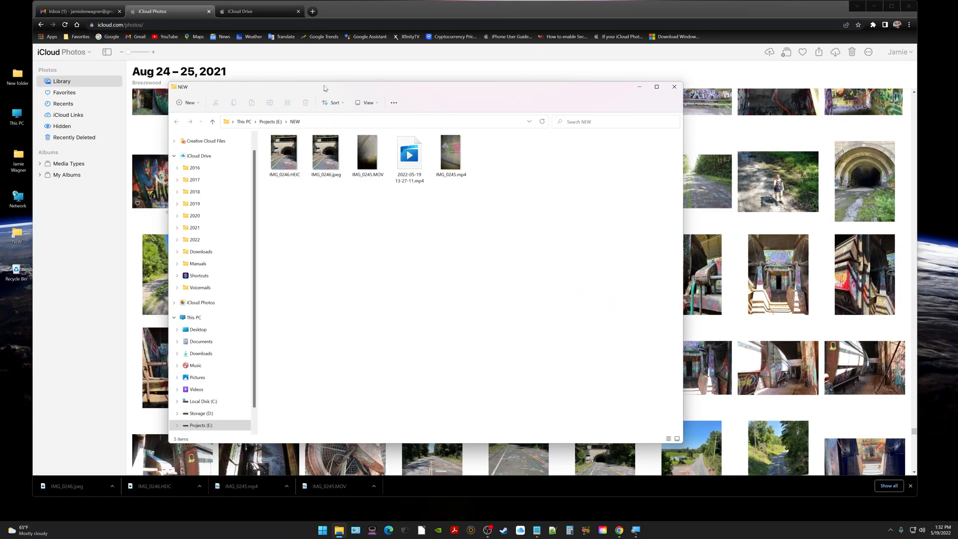
{"action": "mouse_move", "coordinate": [495, 82]}
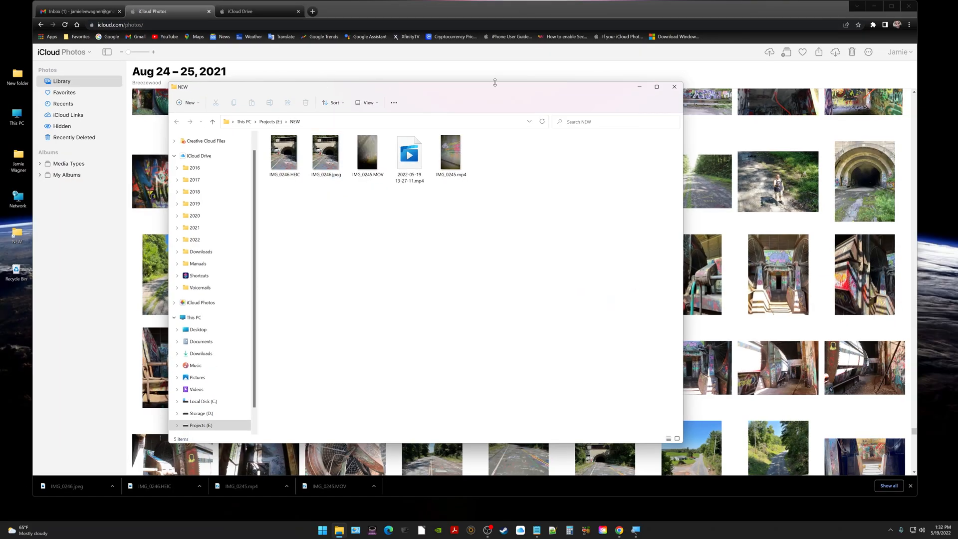
{"action": "left_click", "coordinate": [674, 87]}
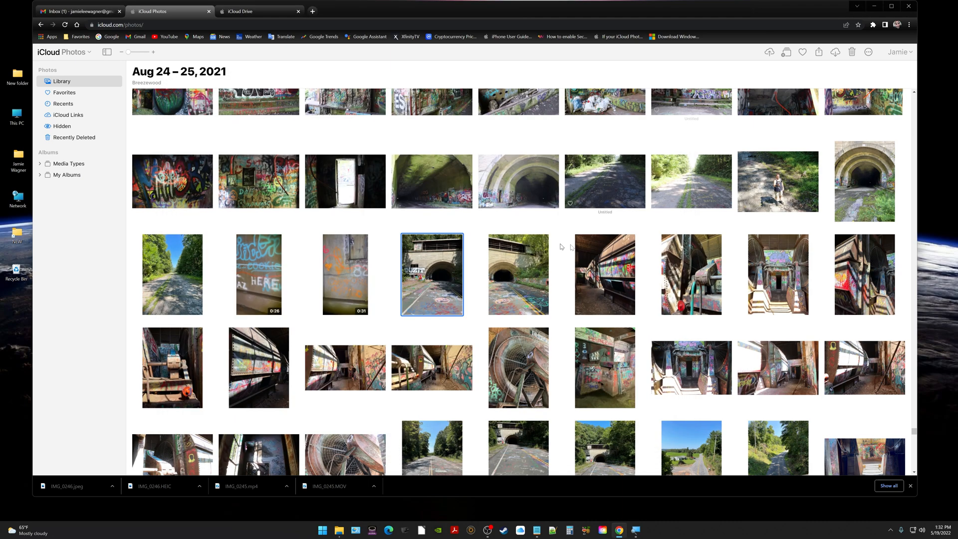
{"action": "mouse_move", "coordinate": [507, 273]}
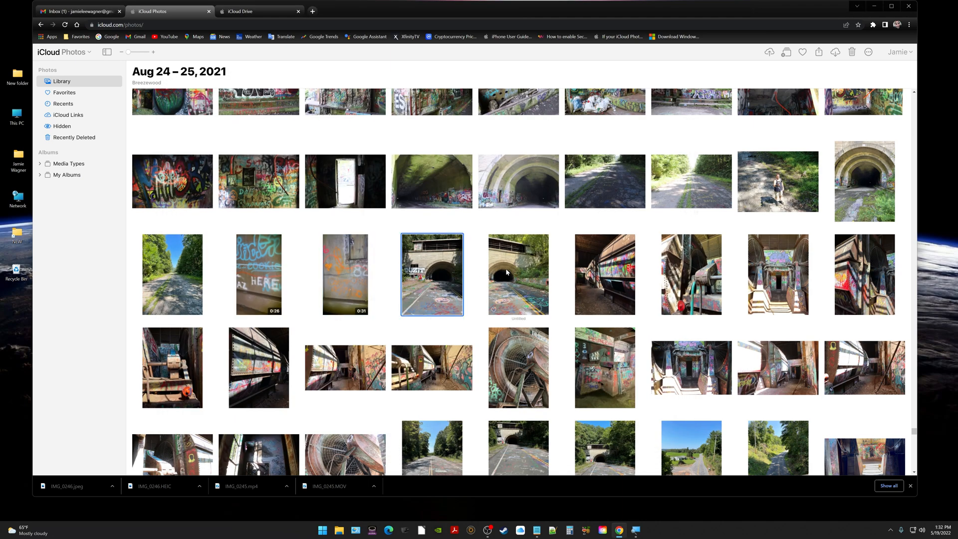
{"action": "left_click", "coordinate": [517, 274]}
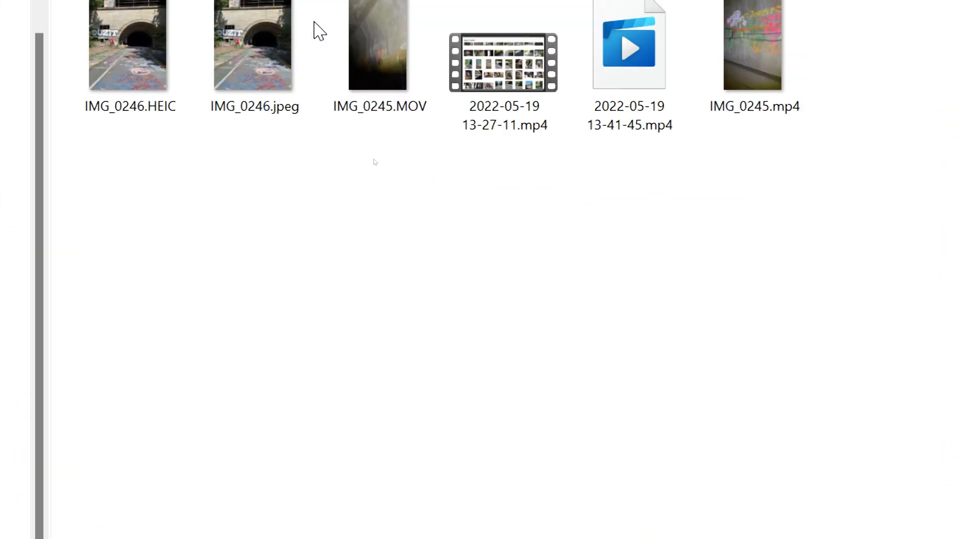
Step: Turn off 'Hide extensions for known file types' in Folder Options and apply it
{"action": "left_click", "coordinate": [379, 104]}
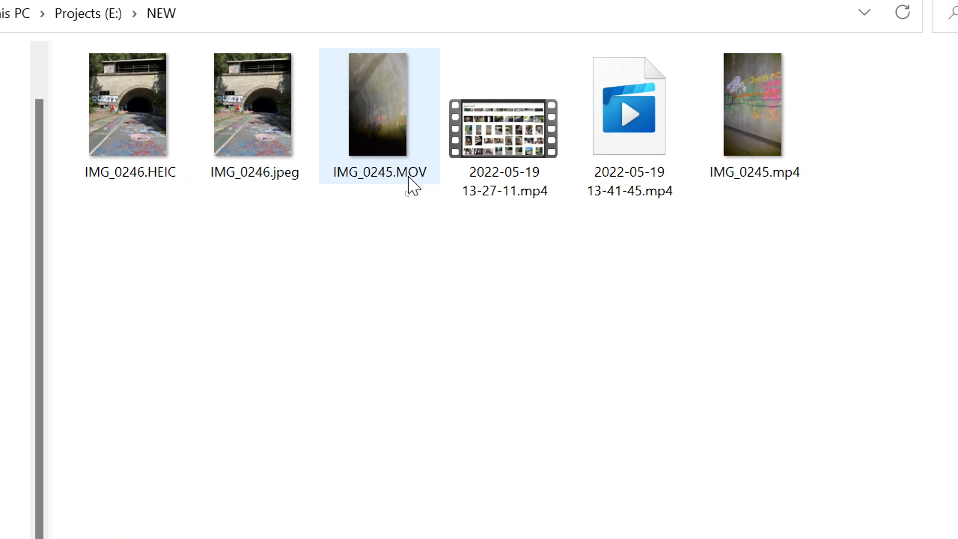
{"action": "left_click", "coordinate": [327, 227]}
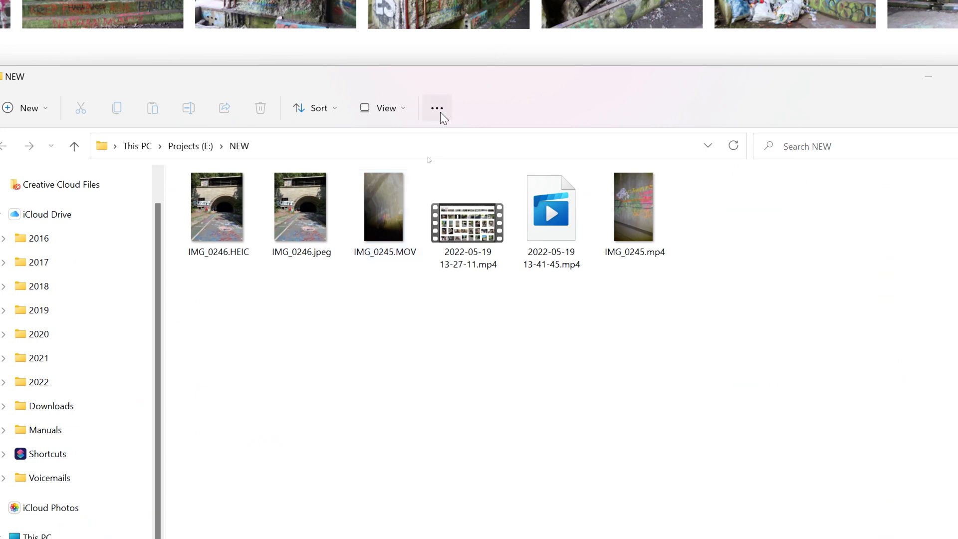
{"action": "mouse_move", "coordinate": [437, 108]}
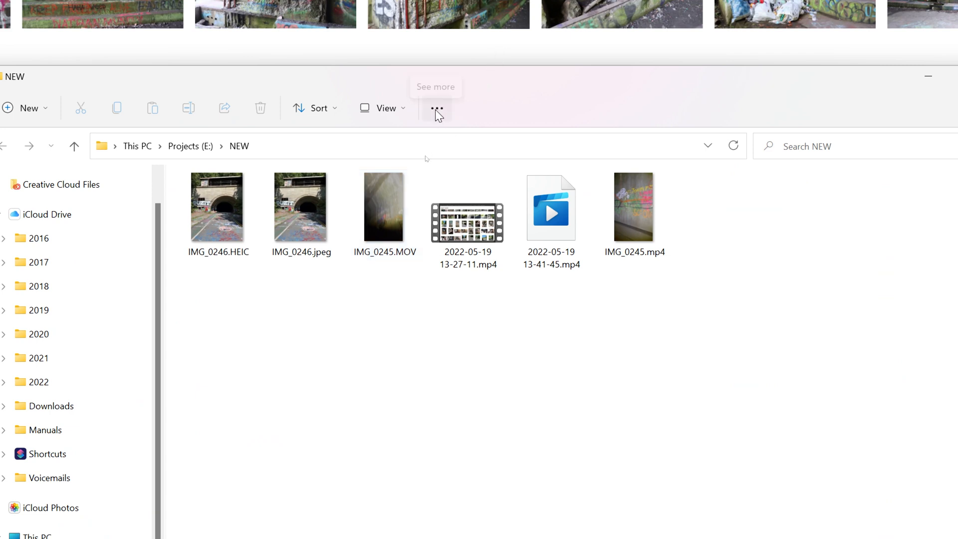
{"action": "left_click", "coordinate": [436, 108]}
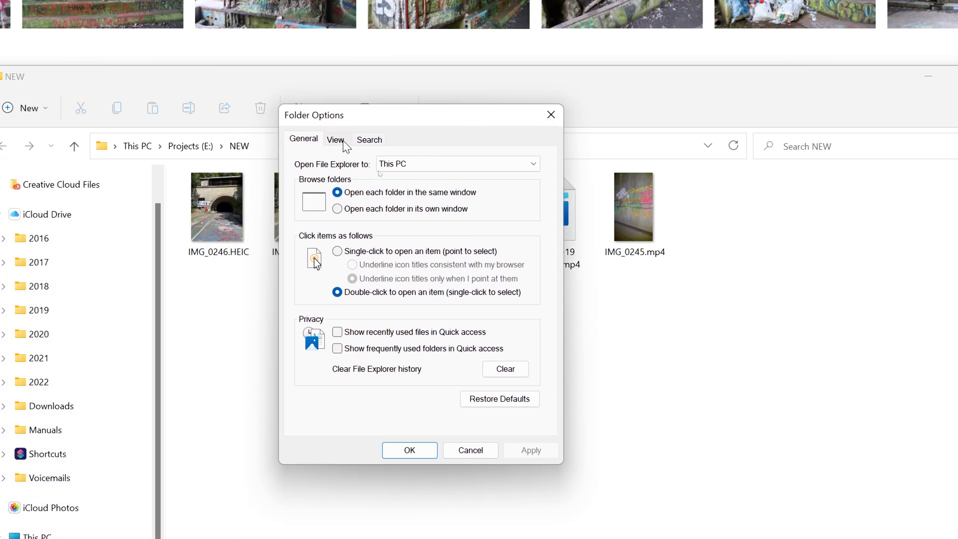
{"action": "left_click", "coordinate": [335, 139]}
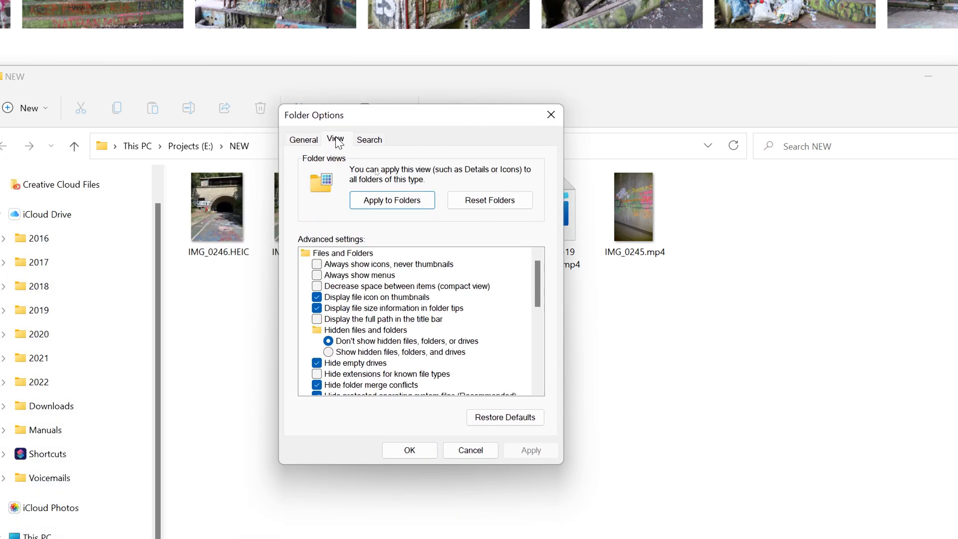
{"action": "left_click", "coordinate": [317, 373]}
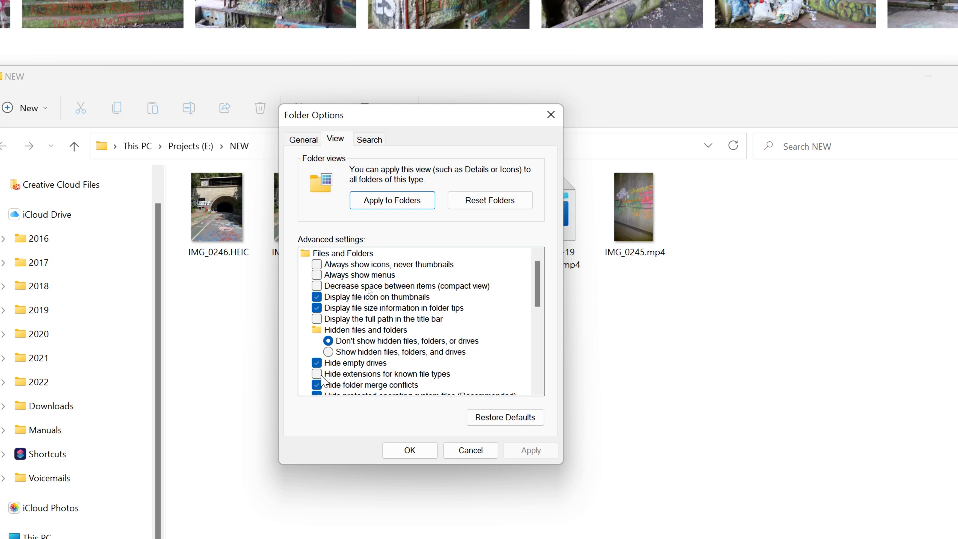
{"action": "left_click", "coordinate": [317, 374]}
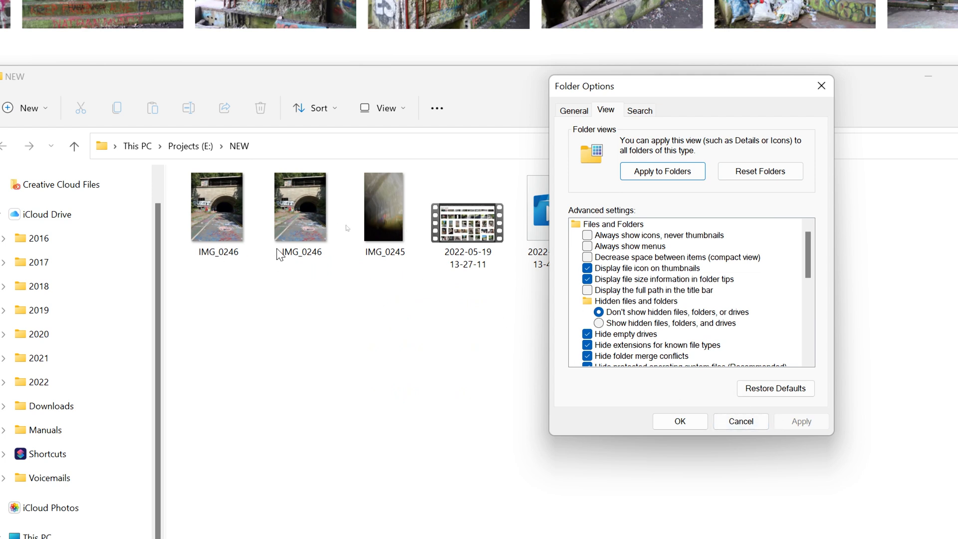
{"action": "mouse_move", "coordinate": [806, 250]}
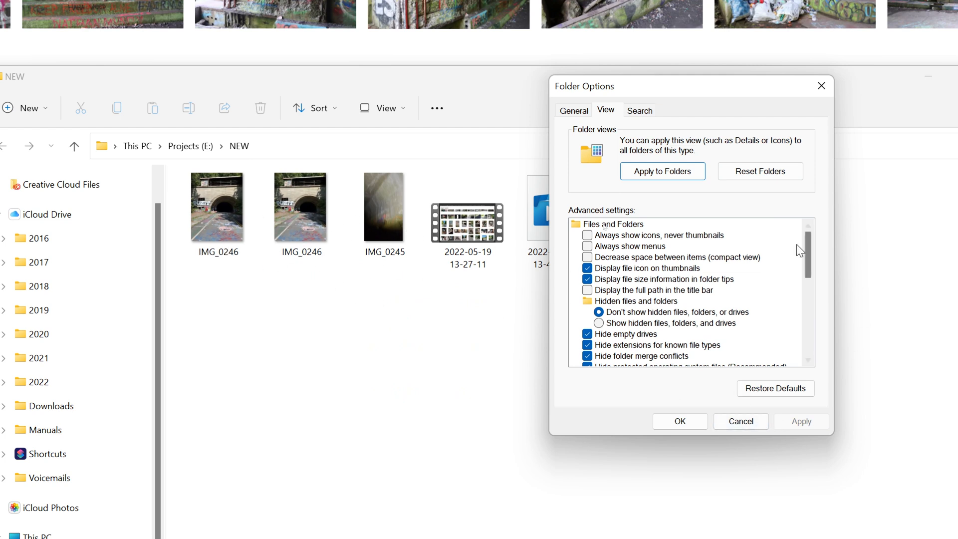
{"action": "left_click", "coordinate": [587, 345]}
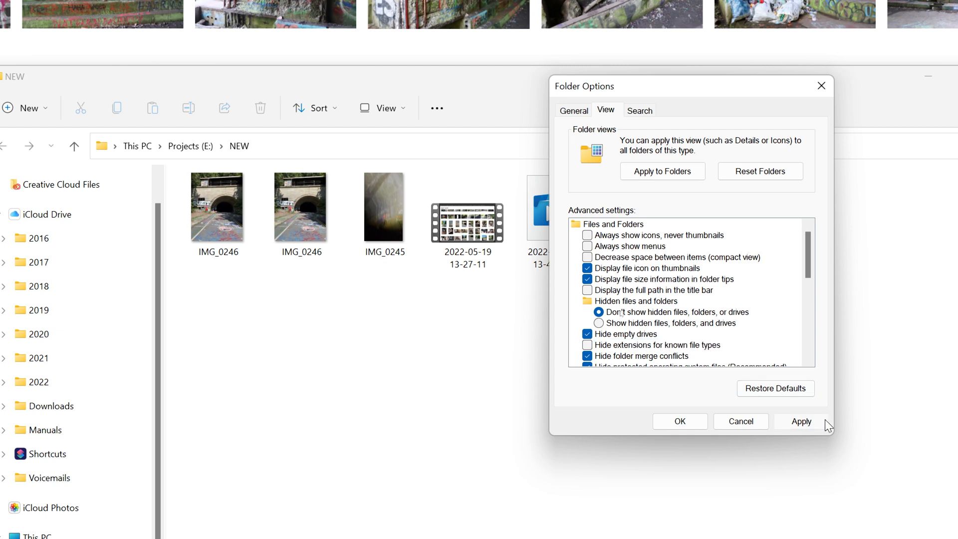
{"action": "left_click", "coordinate": [802, 421]}
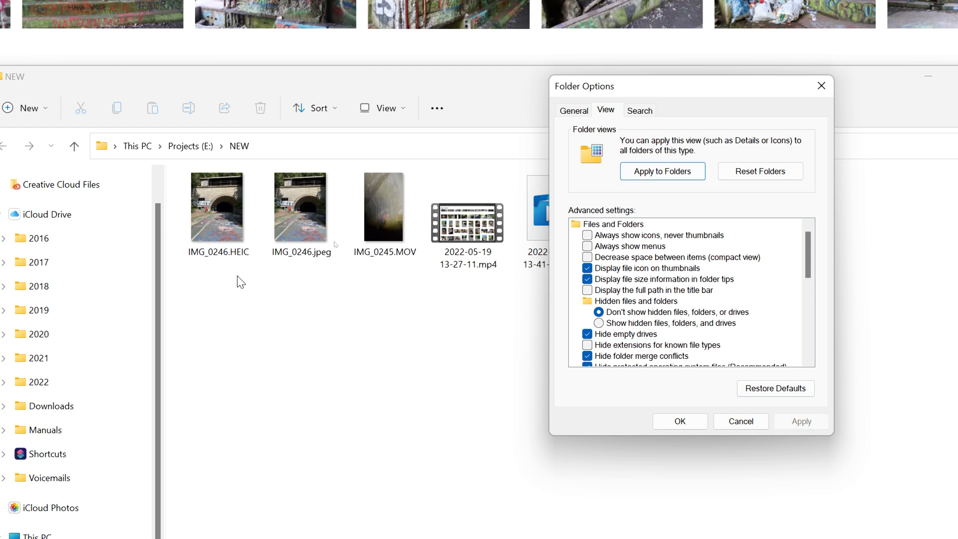
{"action": "left_click", "coordinate": [679, 421]}
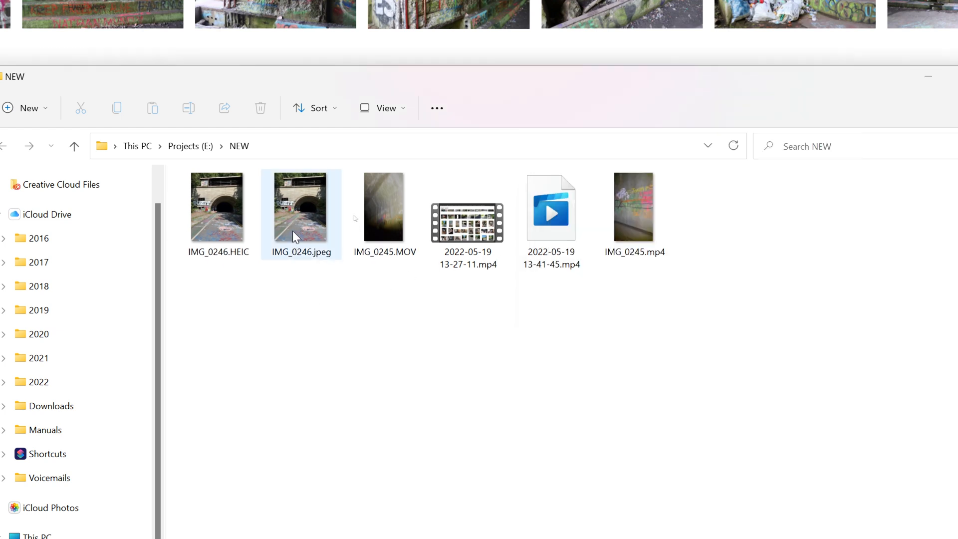
Step: Check Properties of IMG_0246.jpeg (1.35 MB) and IMG_0246.HEIC (2.97 MB) for file type
{"action": "right_click", "coordinate": [300, 206]}
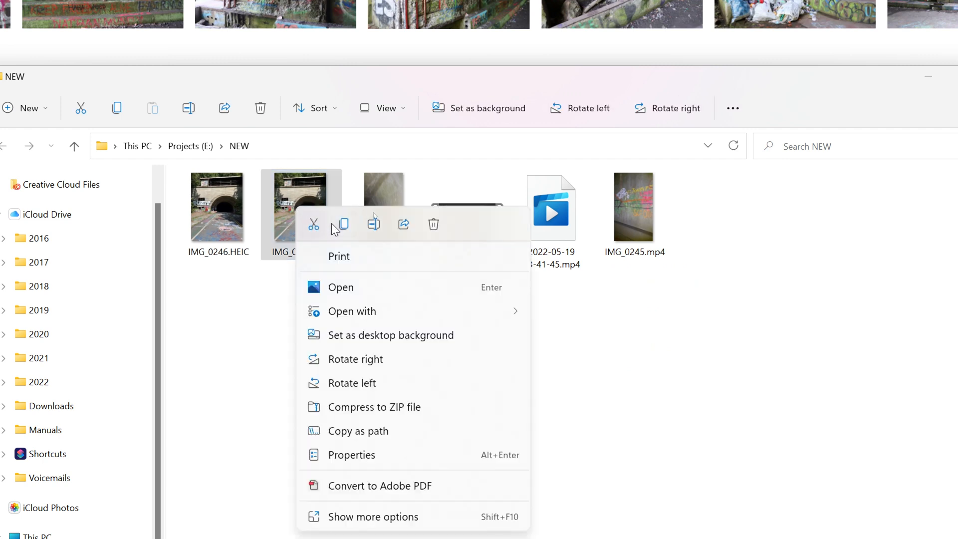
{"action": "mouse_move", "coordinate": [299, 218]}
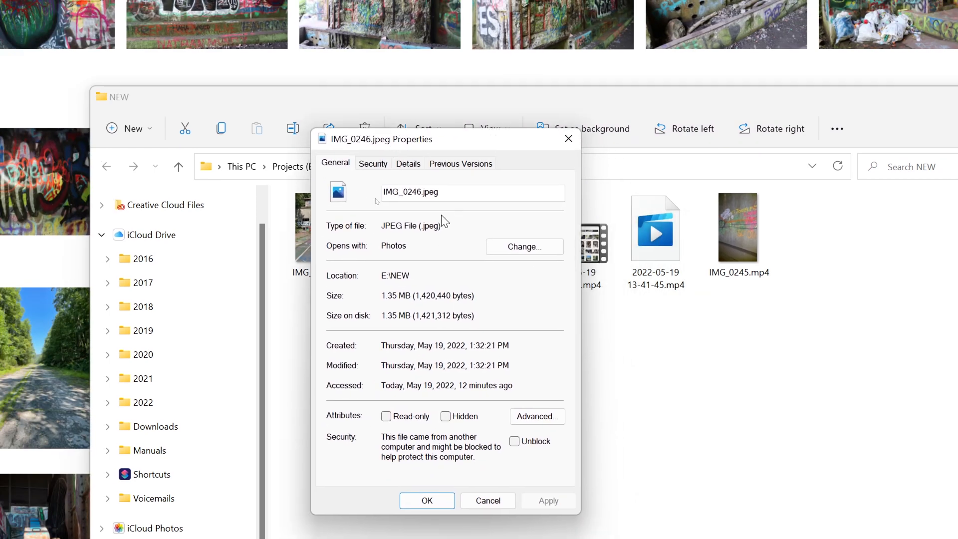
{"action": "double_click", "coordinate": [398, 225]}
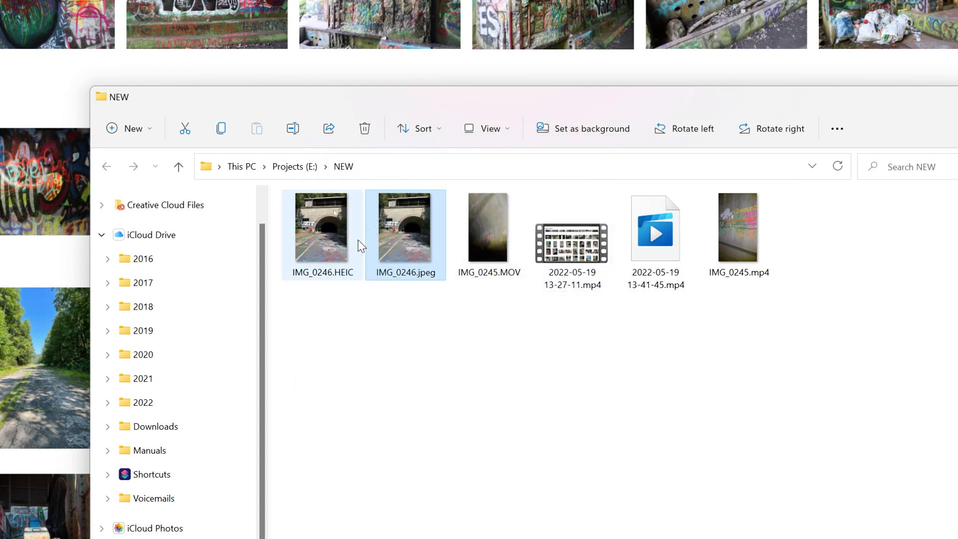
{"action": "right_click", "coordinate": [322, 229]}
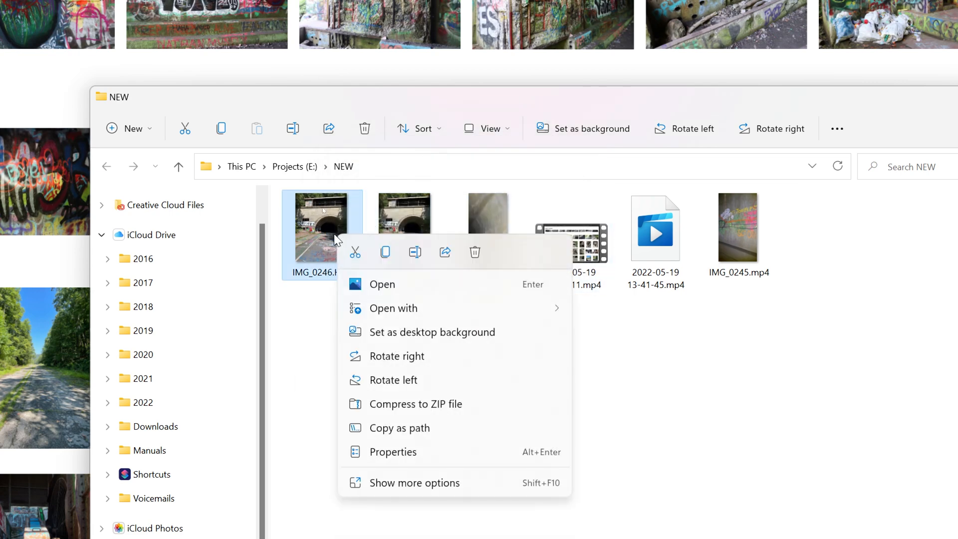
{"action": "left_click", "coordinate": [393, 452]}
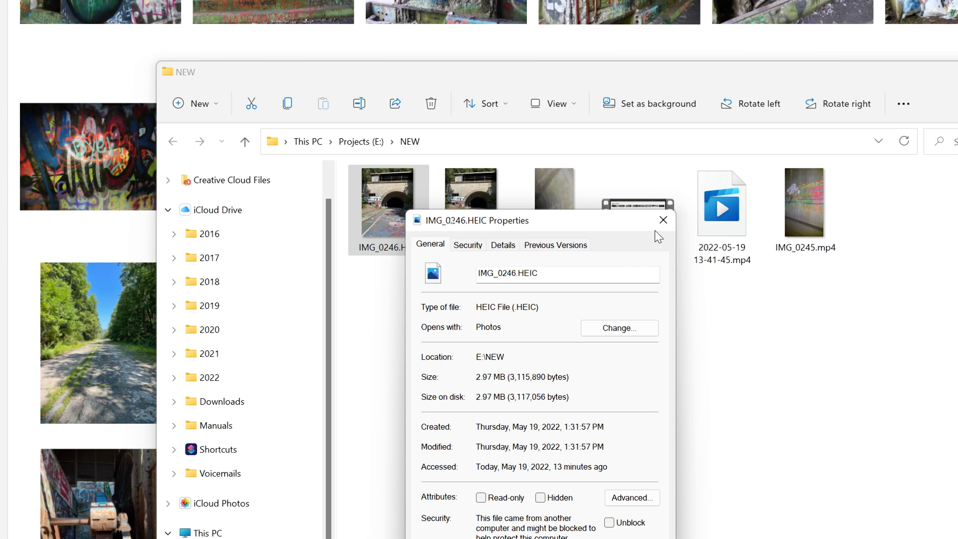
{"action": "left_click", "coordinate": [664, 220]}
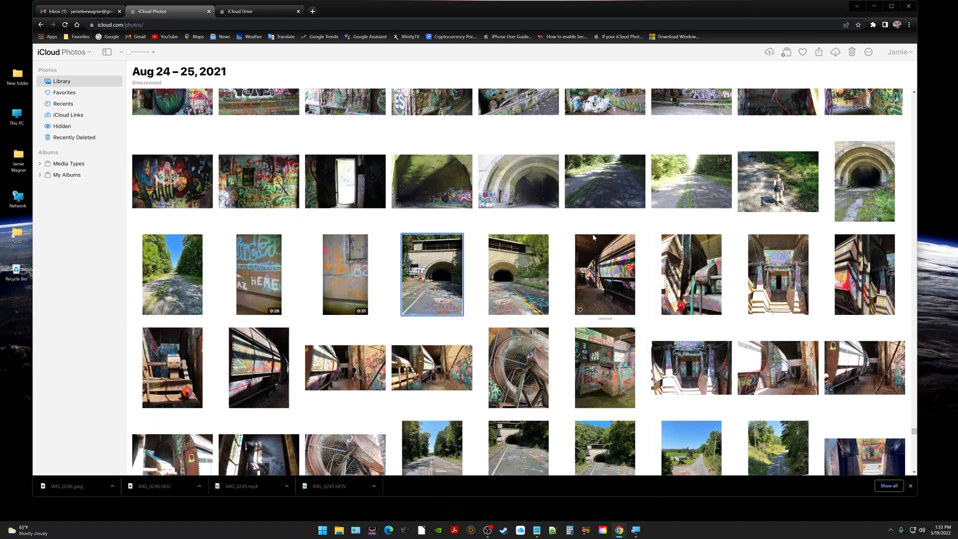
{"action": "mouse_move", "coordinate": [541, 237]}
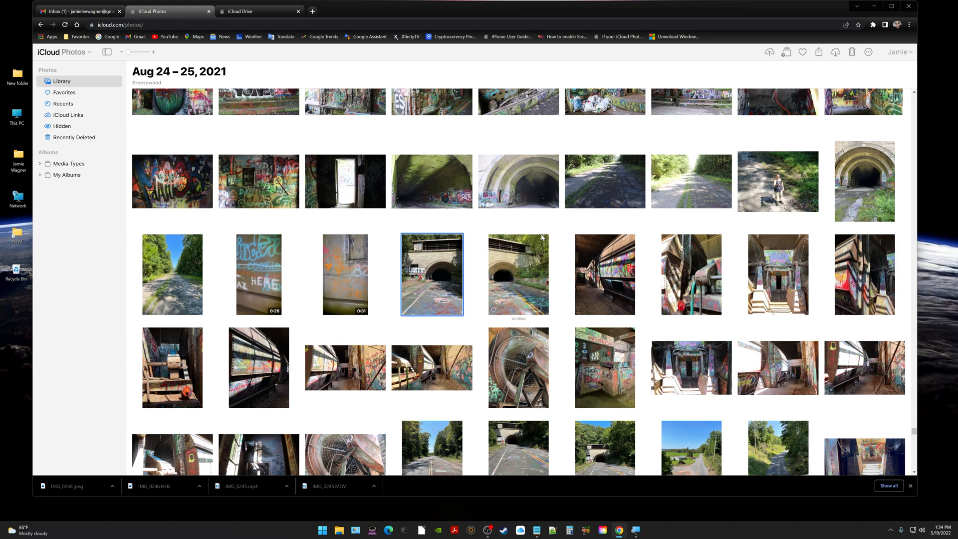
{"action": "mouse_move", "coordinate": [509, 272]}
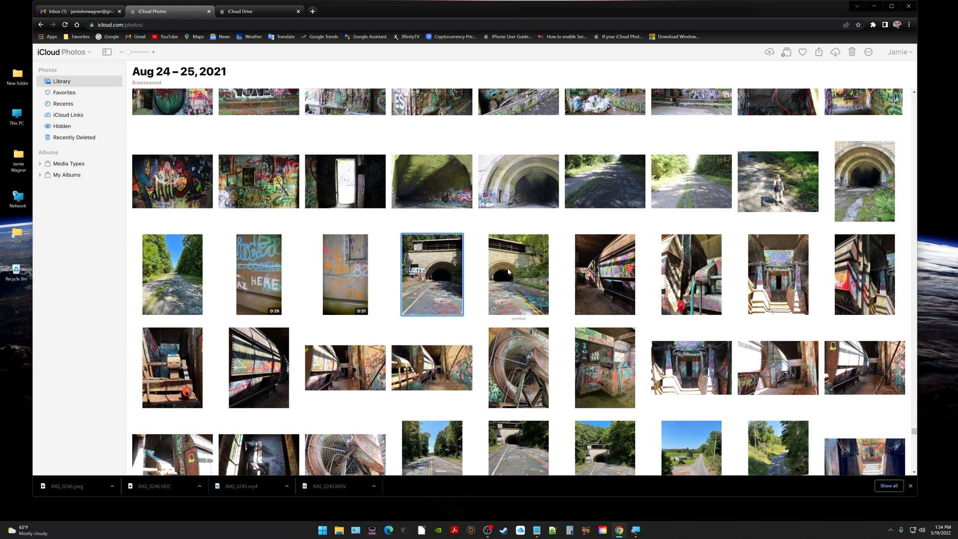